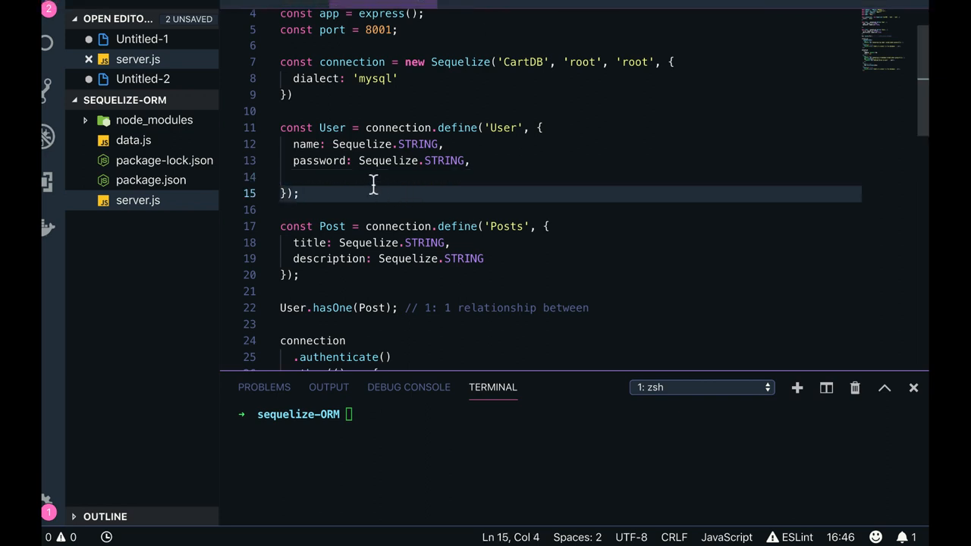
# - Review the hasOne Post relation and the sample data keys in data.js, then return to server.js
pyautogui.click(348, 176)
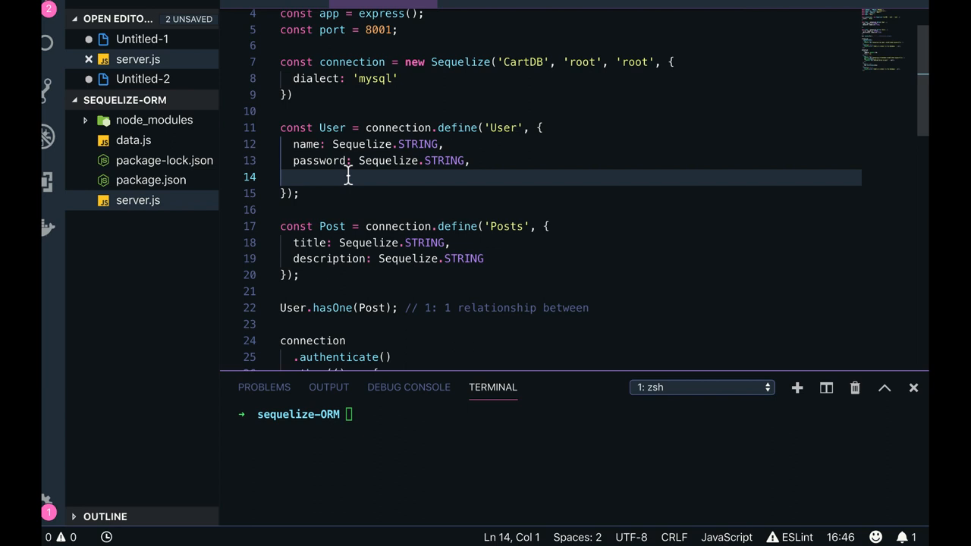
pyautogui.moveTo(367, 307)
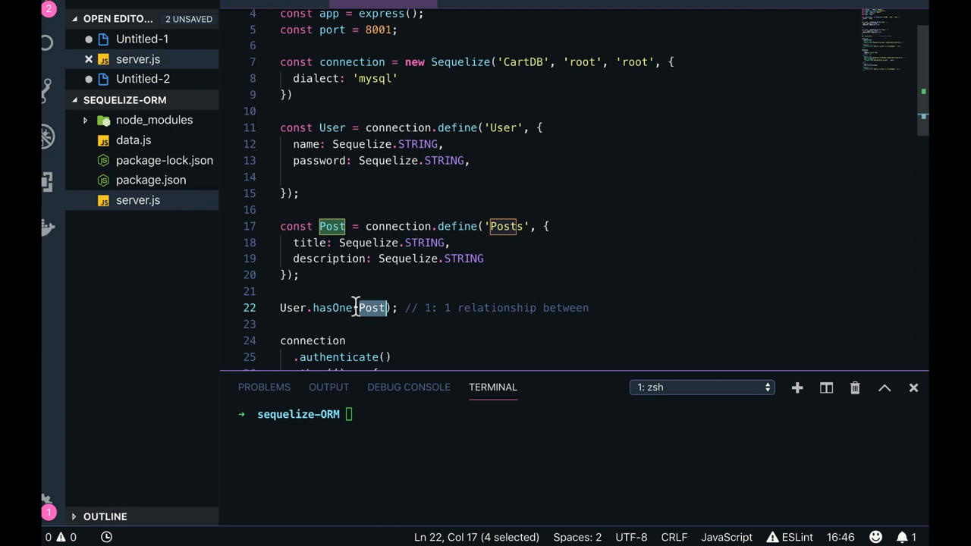
pyautogui.click(302, 274)
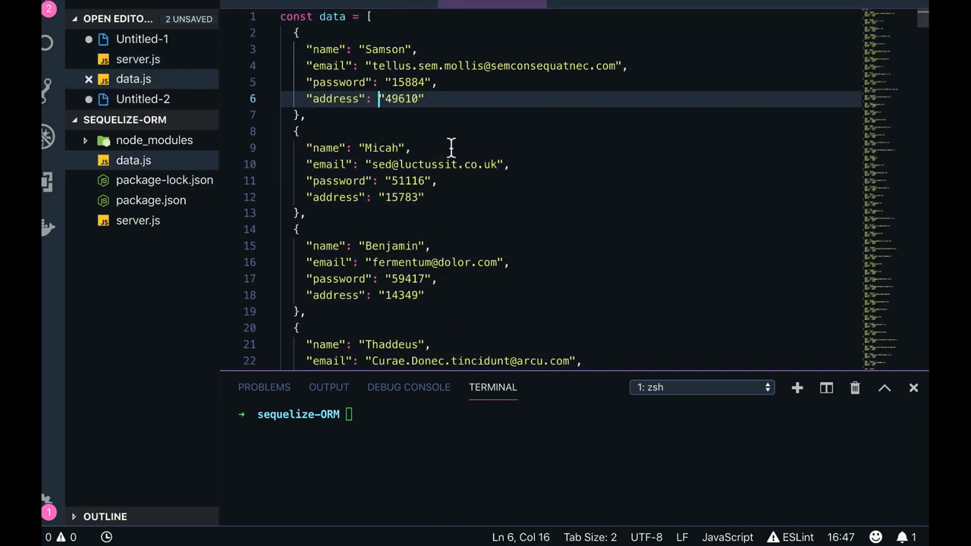
pyautogui.scroll(-3)
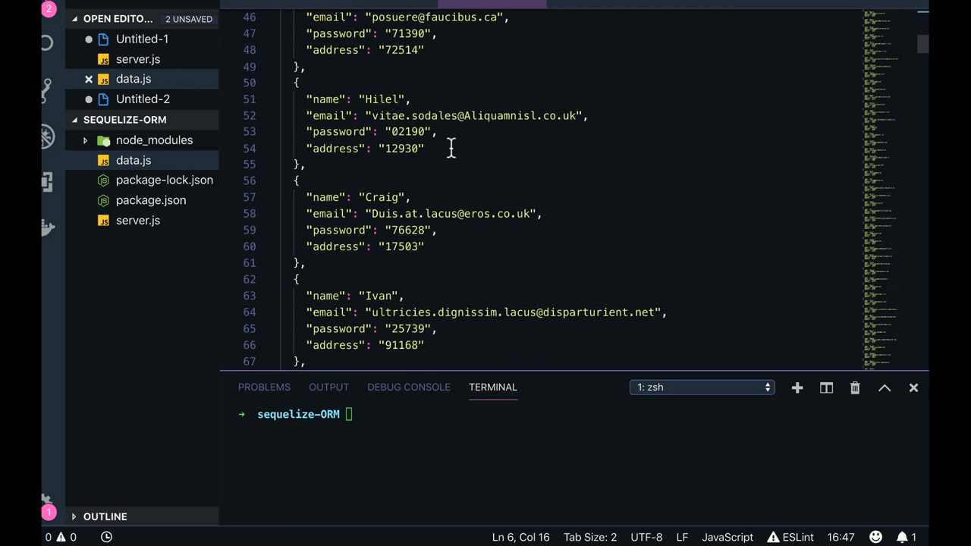
pyautogui.doubleClick(325, 98)
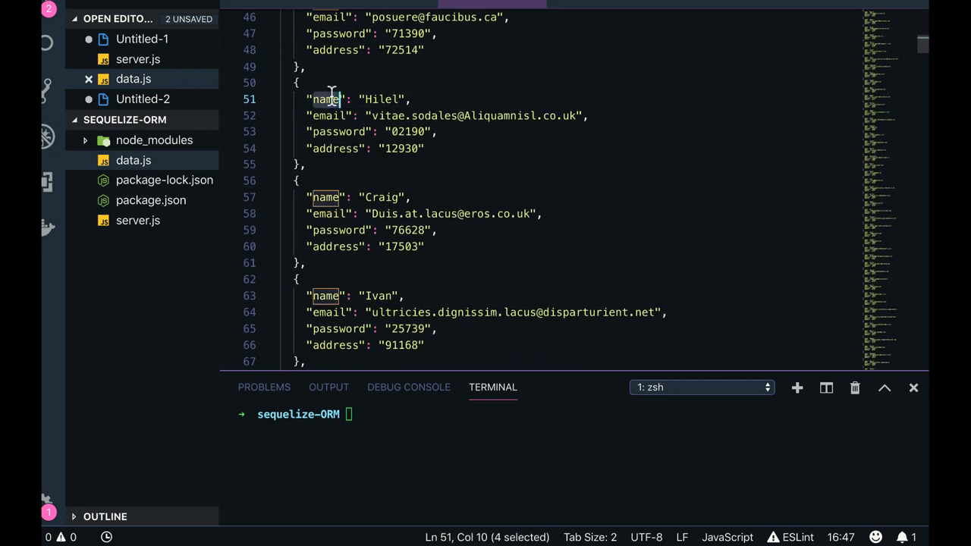
pyautogui.click(138, 58)
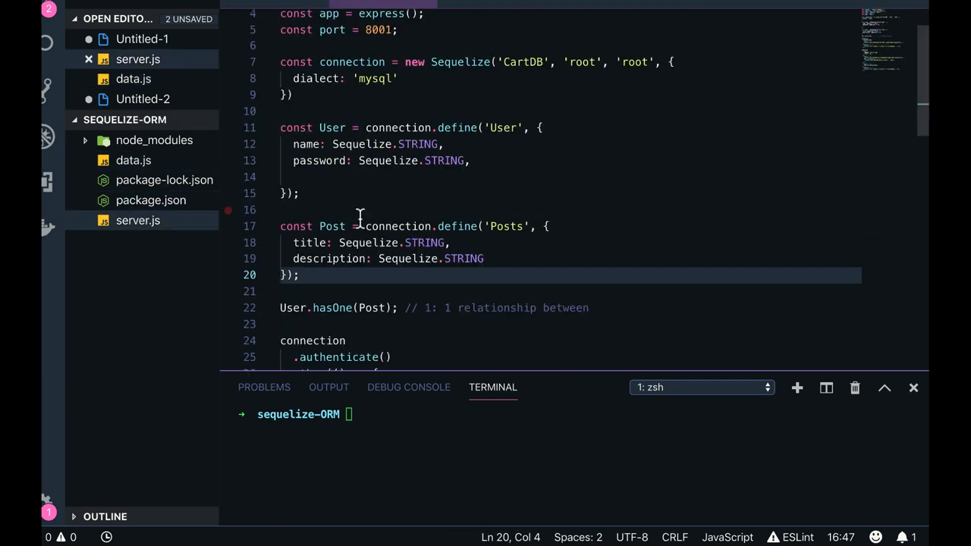
# - Rename the password field to email and add password and address string fields to the User model
pyautogui.doubleClick(319, 161)
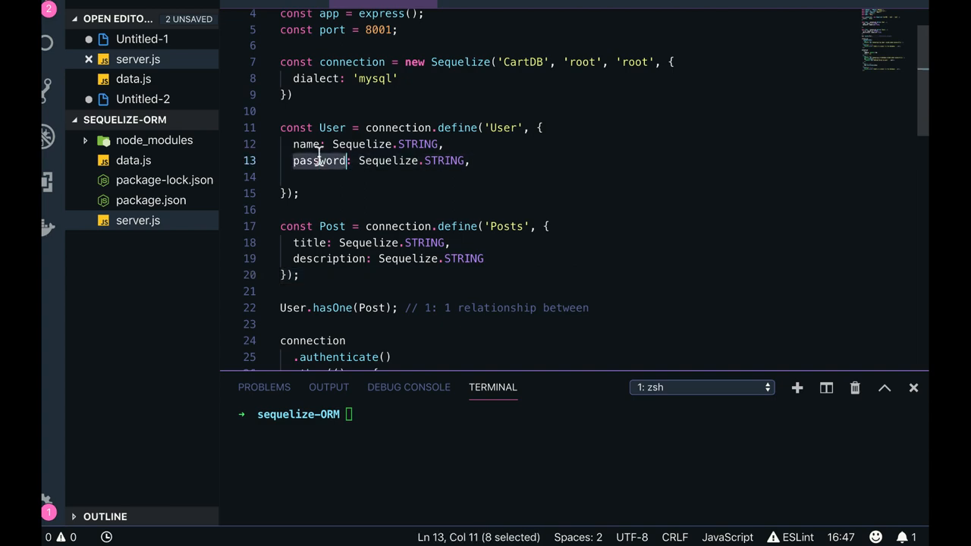
pyautogui.write('EMAIL')
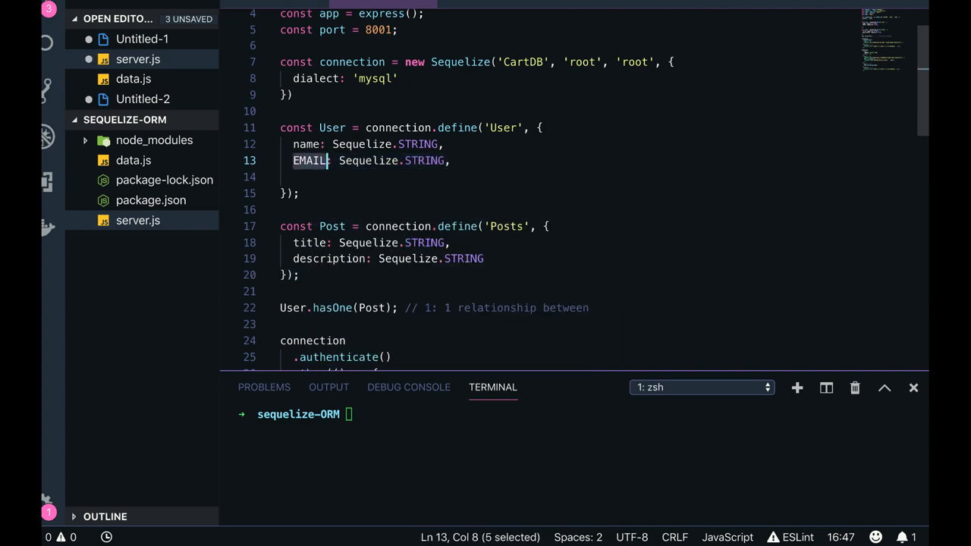
pyautogui.write('email')
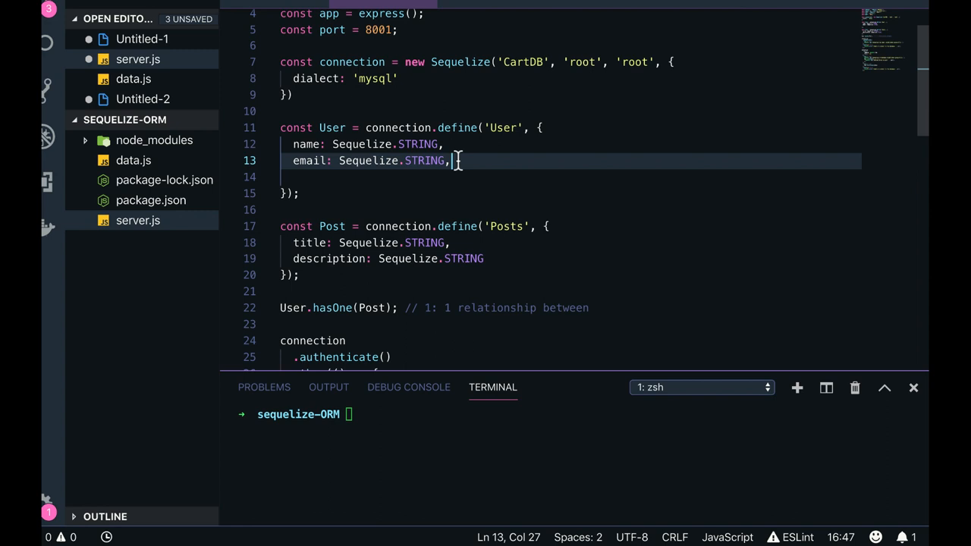
pyautogui.moveTo(449, 160); pyautogui.dragTo(292, 161)
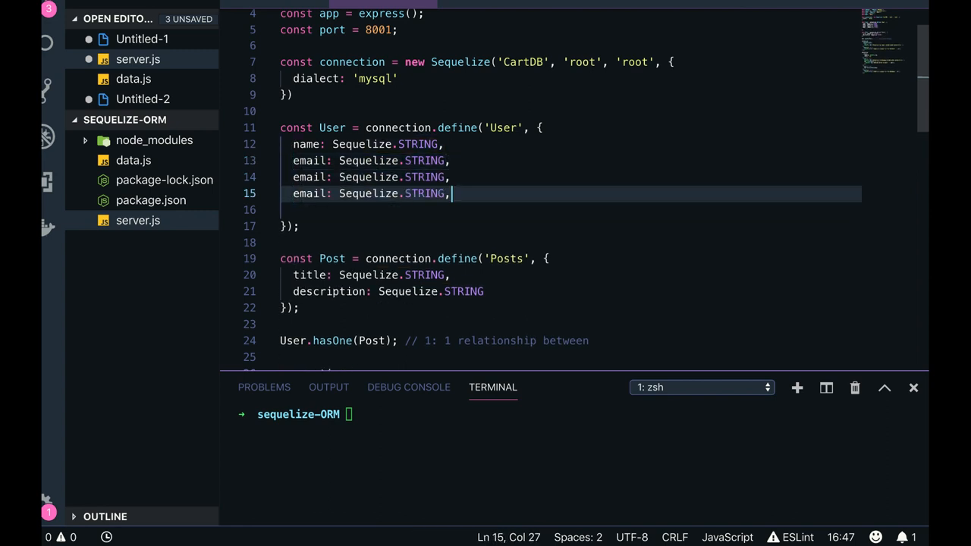
pyautogui.write('password')
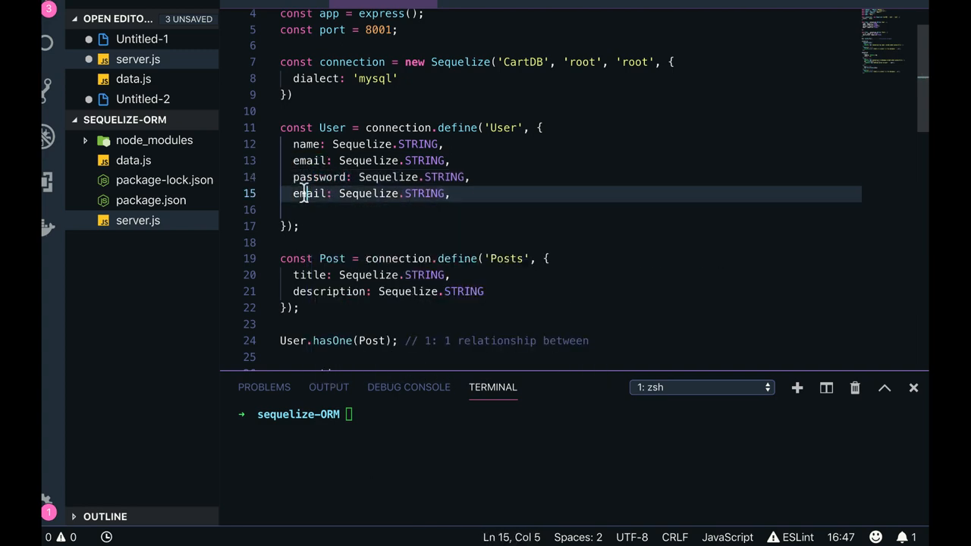
pyautogui.write('address')
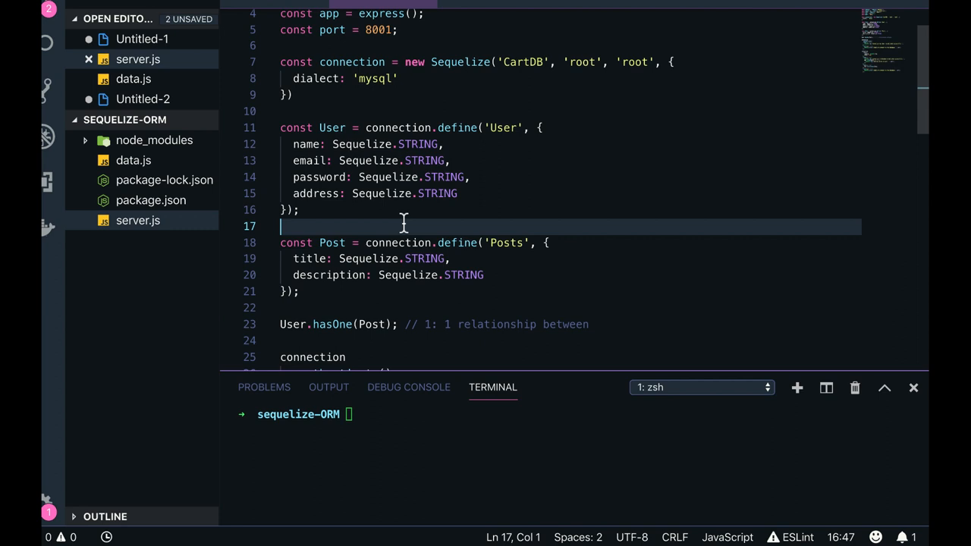
pyautogui.scroll(-3)
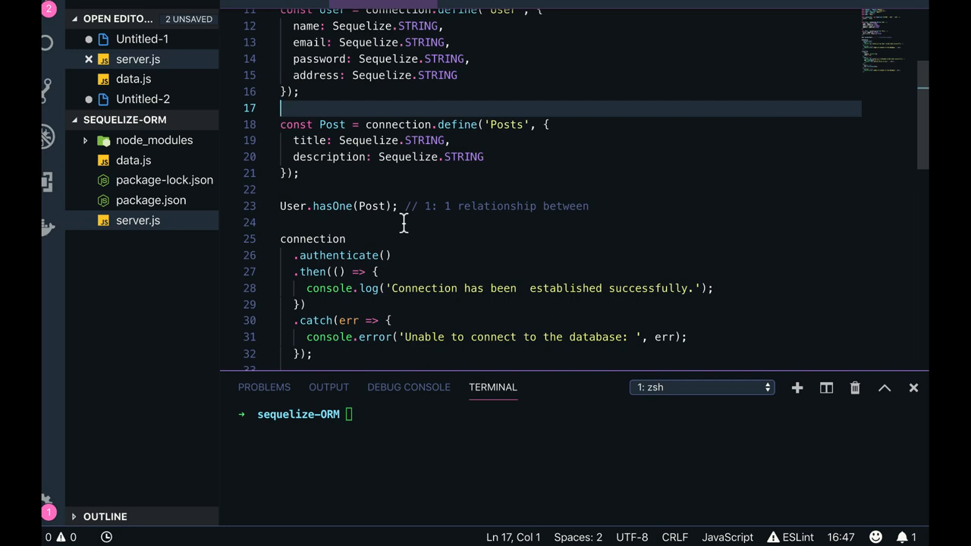
pyautogui.scroll(-3)
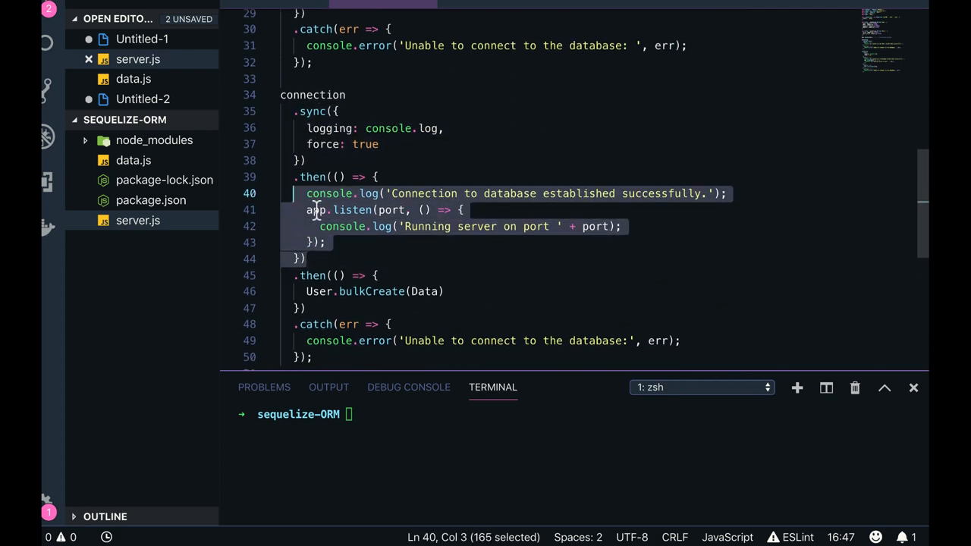
pyautogui.scroll(-3)
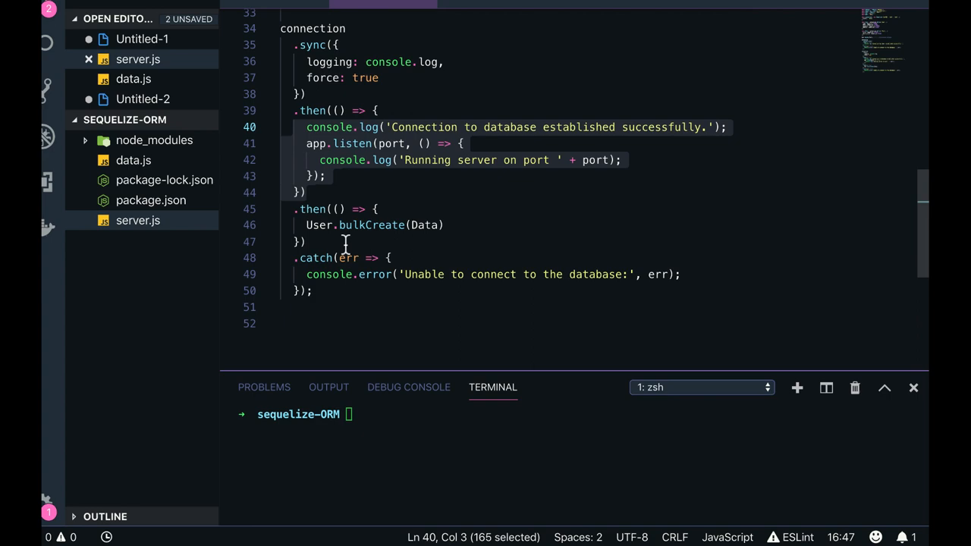
pyautogui.scroll(3)
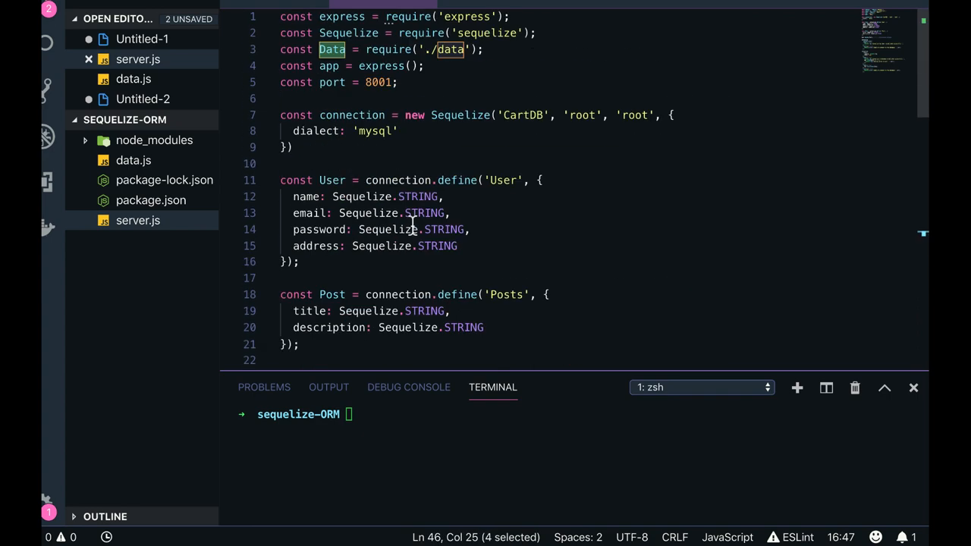
pyautogui.moveTo(449, 49)
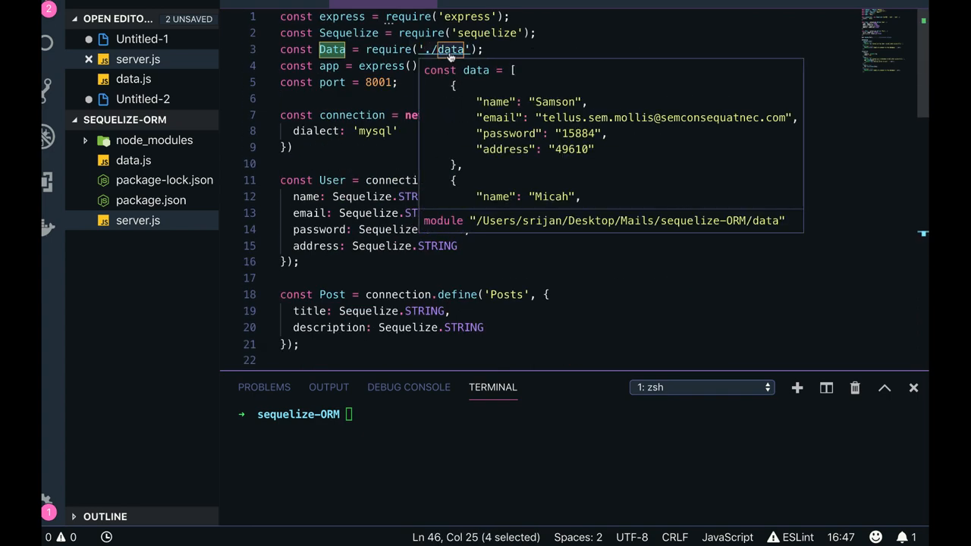
pyautogui.scroll(-3)
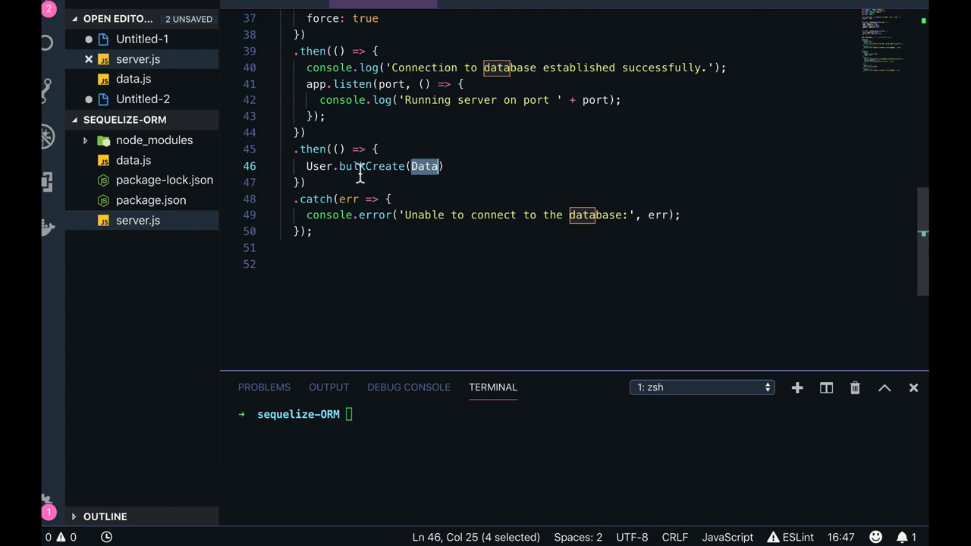
pyautogui.scroll(3)
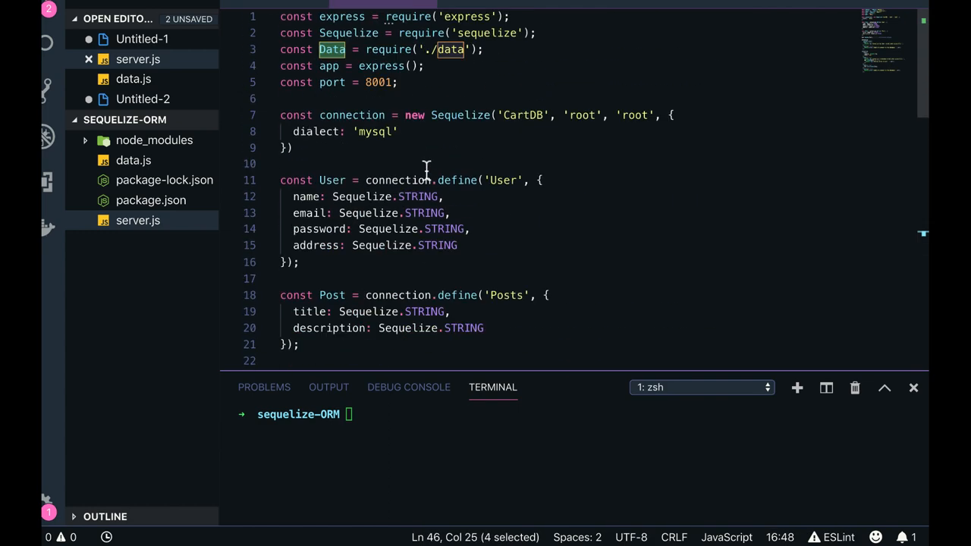
pyautogui.moveTo(415, 240)
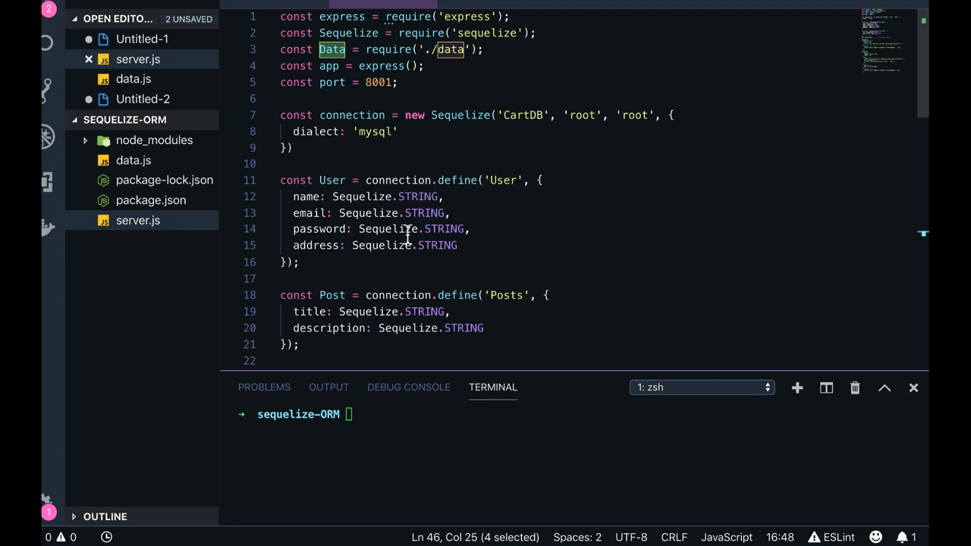
# - View the seeded Users rows, then the still-empty Posts table in cartdb
pyautogui.click(367, 180)
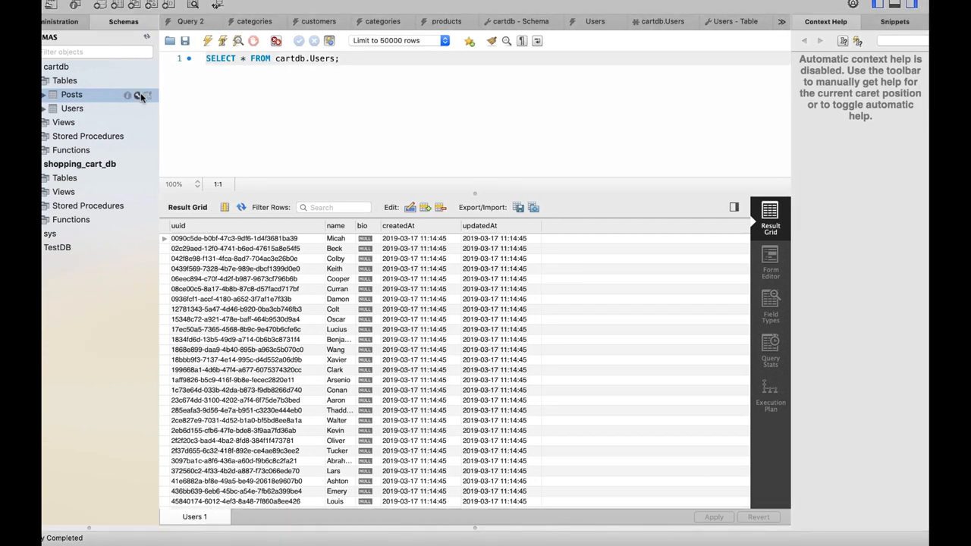
pyautogui.click(147, 94)
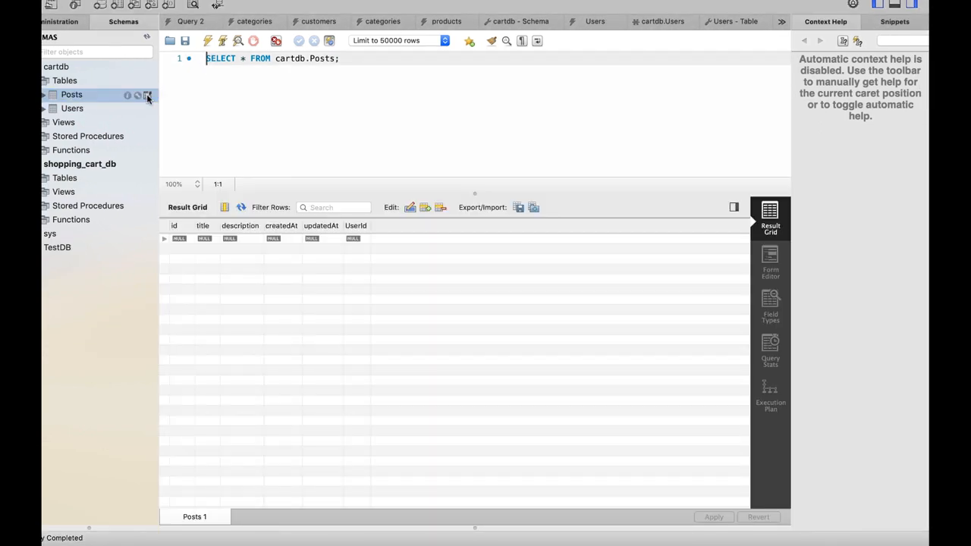
pyautogui.click(147, 109)
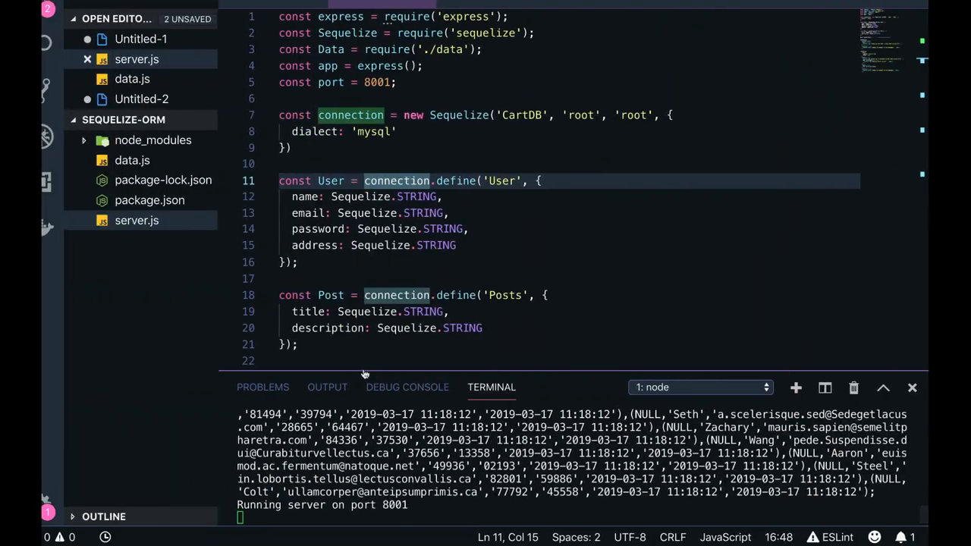
# - Chain a new .then after bulkCreate that calls User.create with an empty object
pyautogui.scroll(-3)
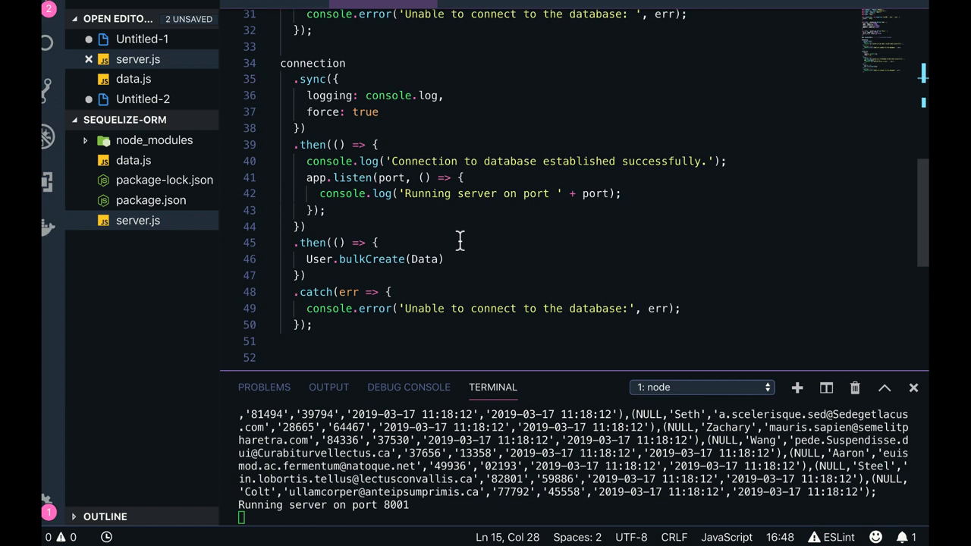
pyautogui.scroll(3)
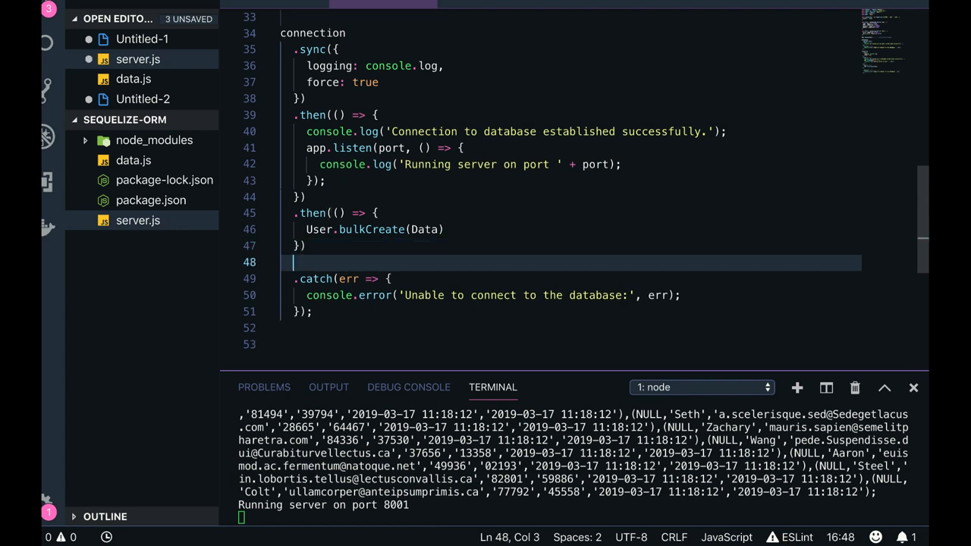
pyautogui.write('.then')
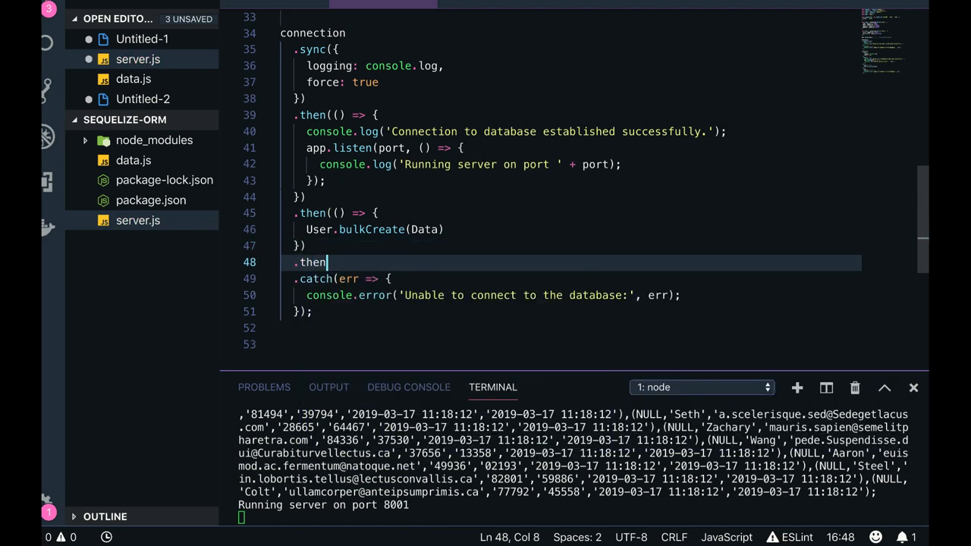
pyautogui.write('() => {')
pyautogui.write('User.')
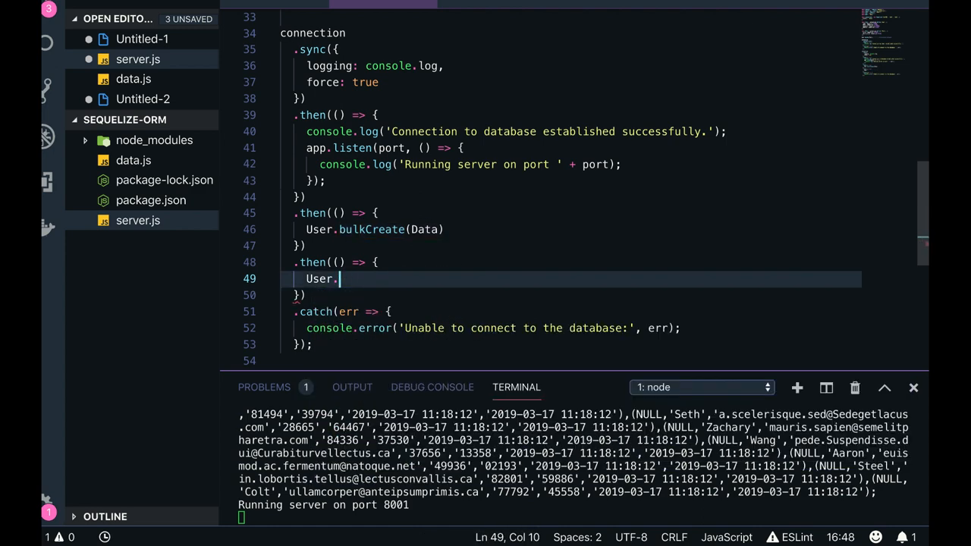
pyautogui.write('create')
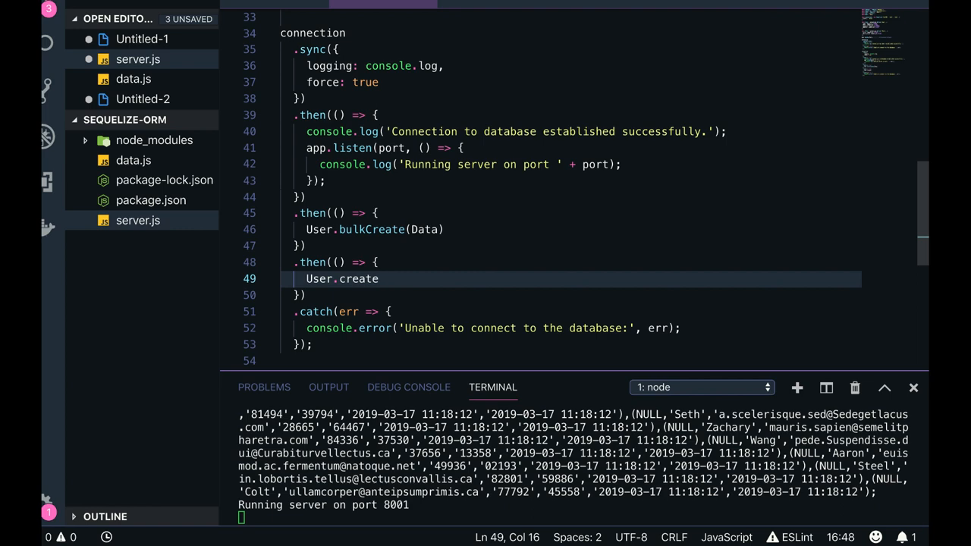
pyautogui.write('({')
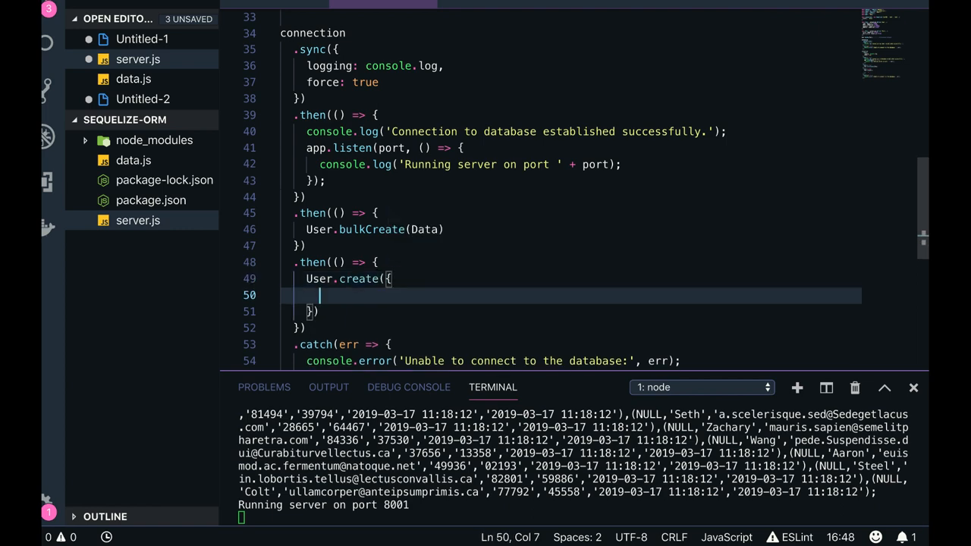
# - Copy the Post model's fields and add title: Sequelize.STRING inside the create object
pyautogui.scroll(3)
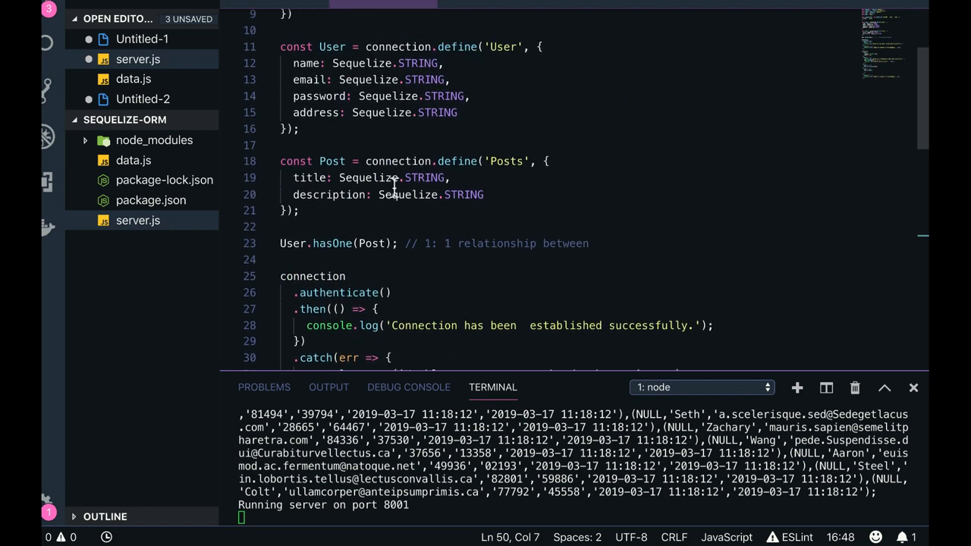
pyautogui.moveTo(293, 178); pyautogui.dragTo(482, 195)
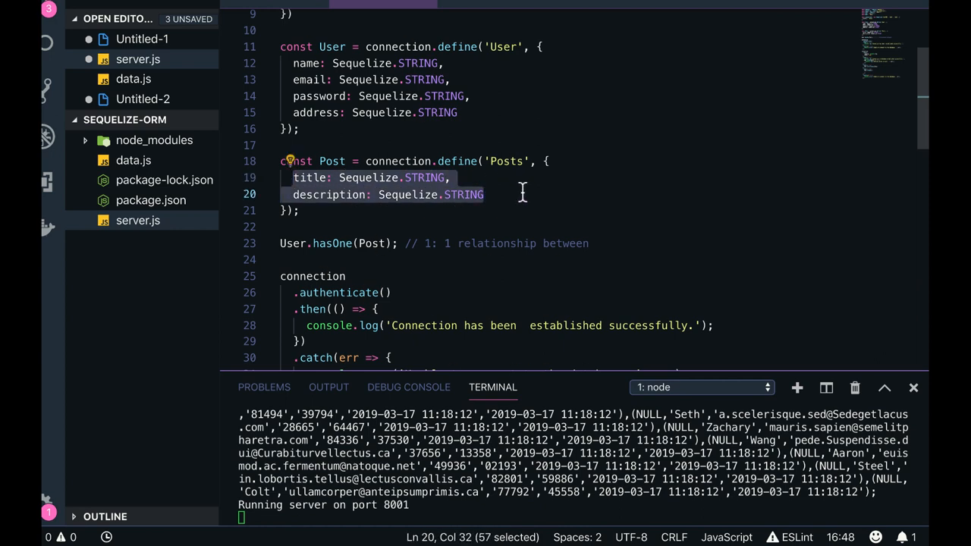
pyautogui.scroll(-3)
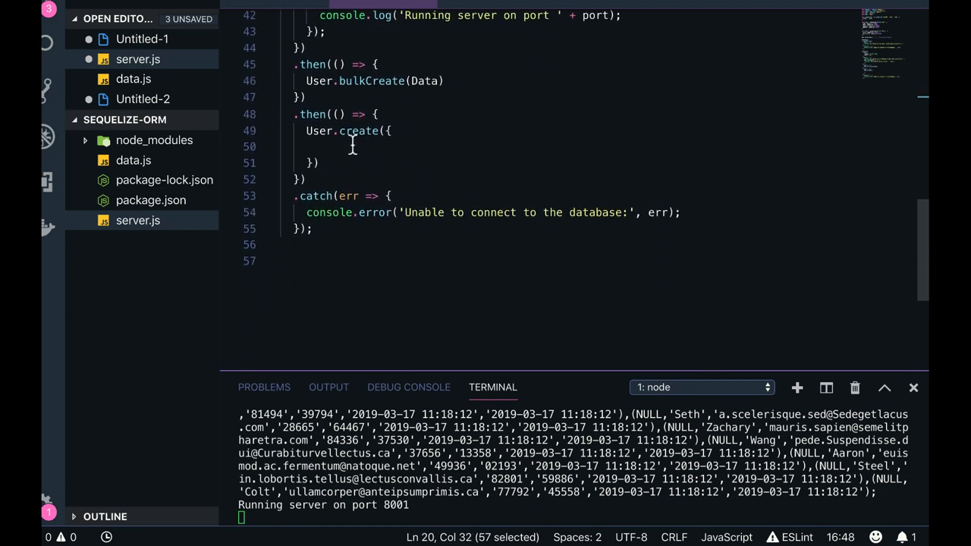
pyautogui.write('title: Sequelize.STRING,')
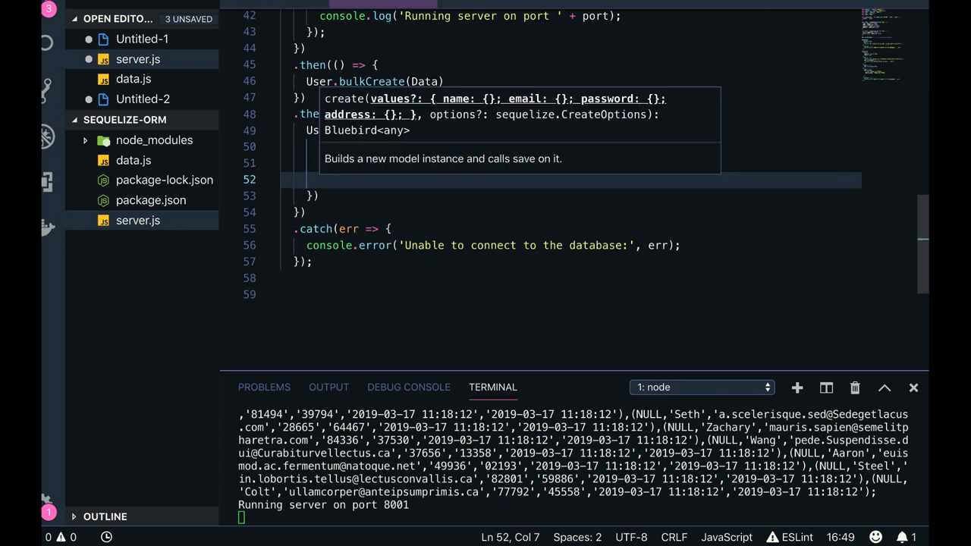
# - Add UserUuid : 1 to the create object and save so nodemon reruns the server
pyautogui.write('Useruu')
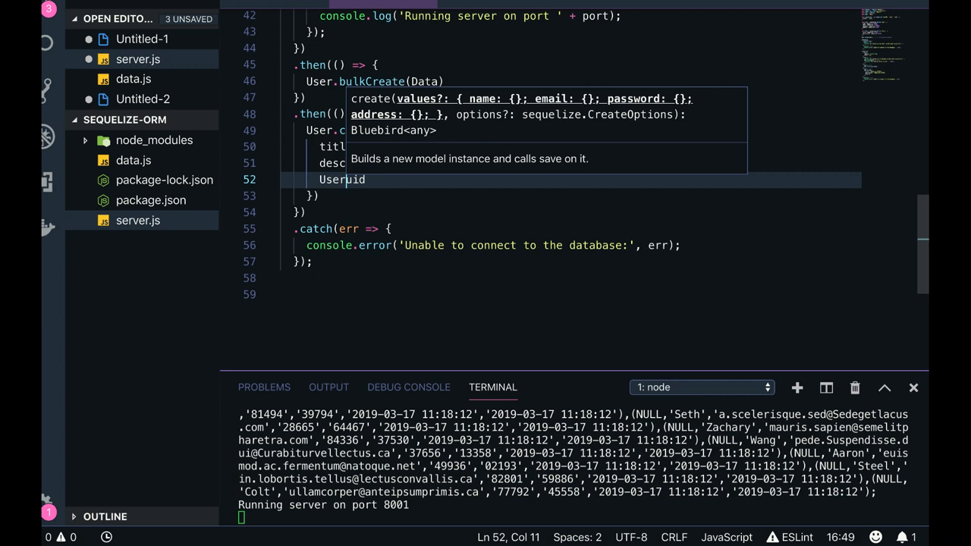
pyautogui.write('Uuid : 1')
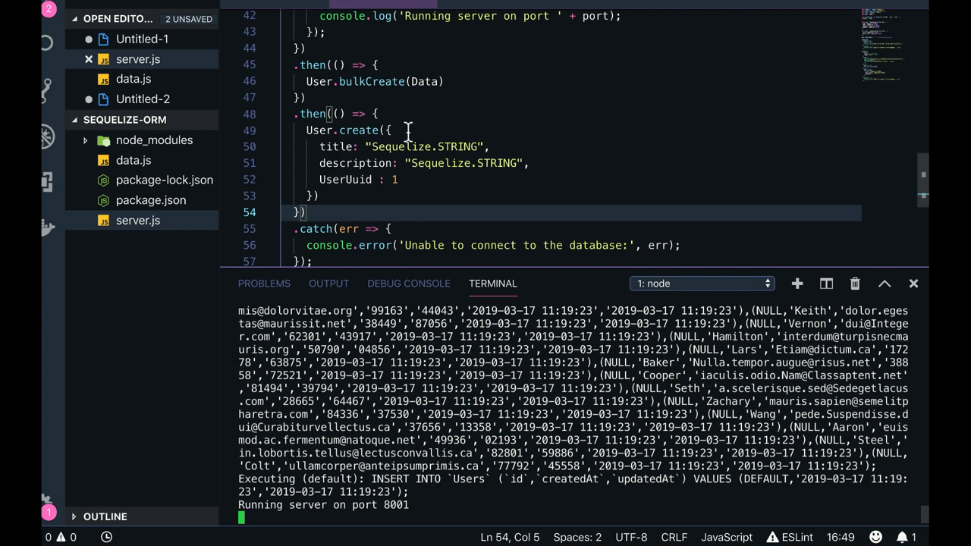
pyautogui.scroll(3)
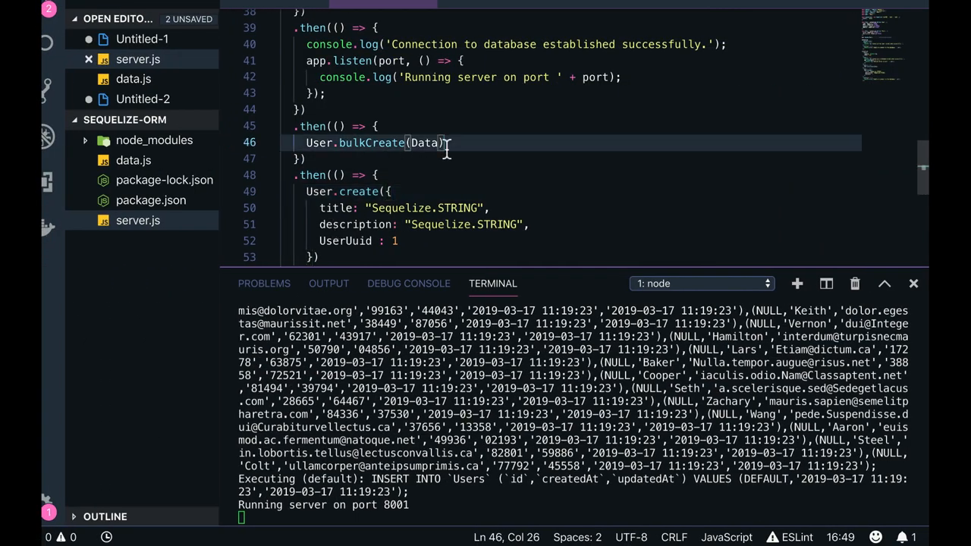
# - Rename User to Post in the second create call so it inserts a Posts row
pyautogui.click(327, 160)
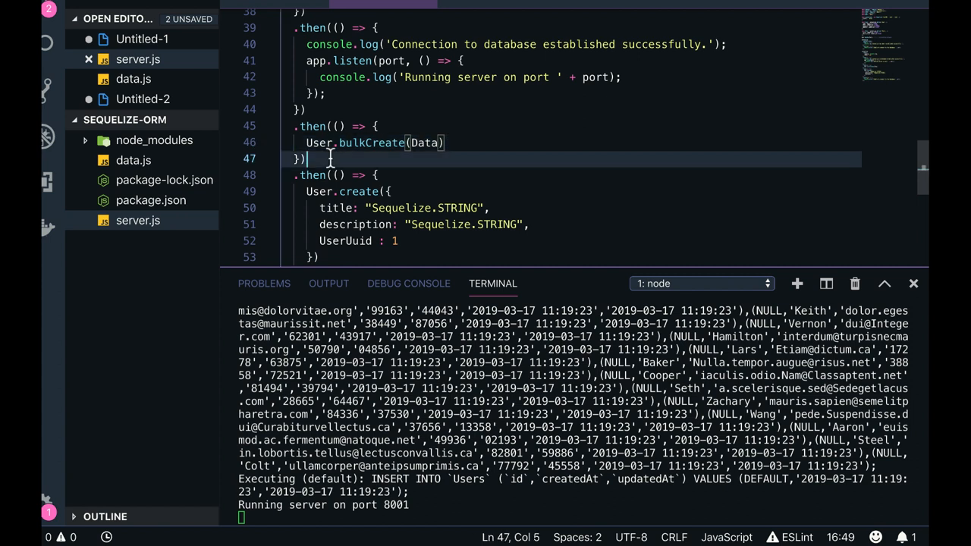
pyautogui.click(377, 125)
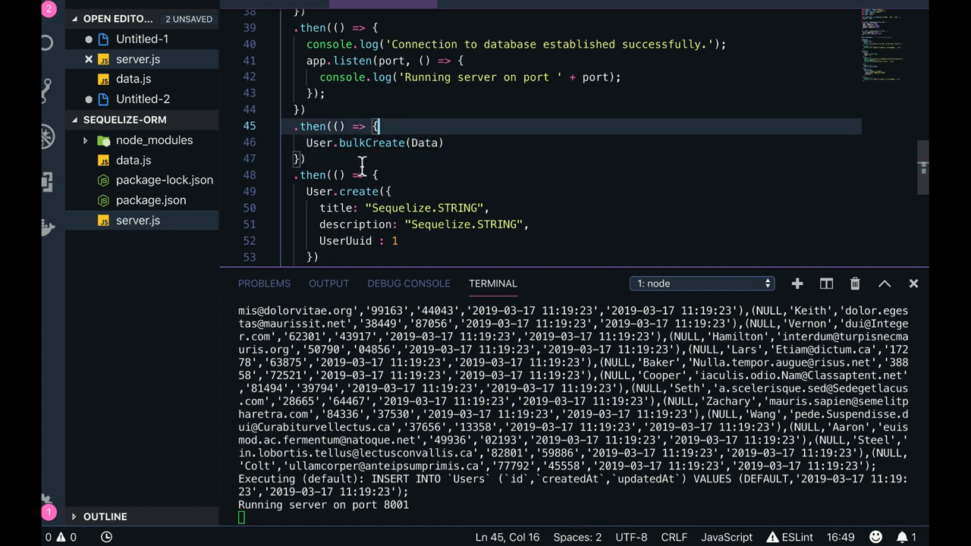
pyautogui.scroll(-3)
pyautogui.write('Po')
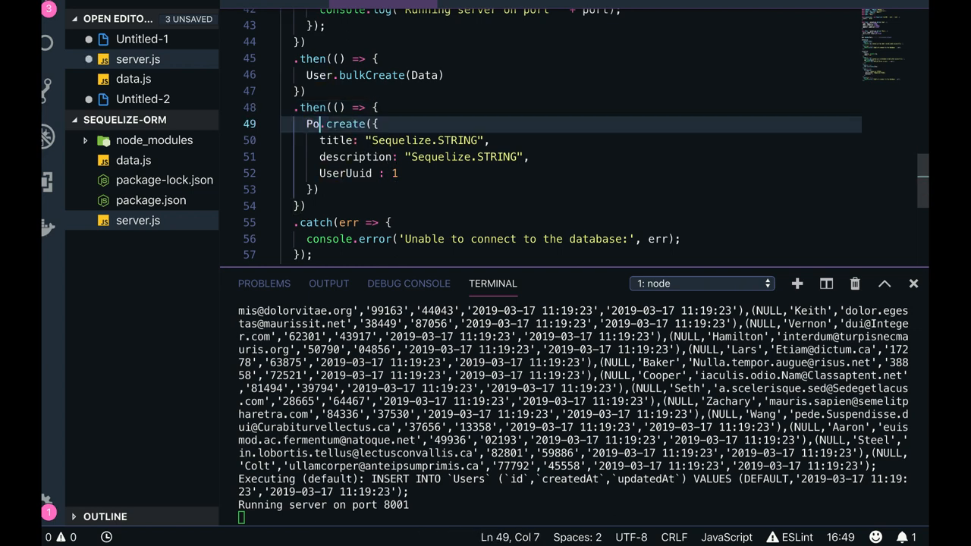
pyautogui.scroll(3)
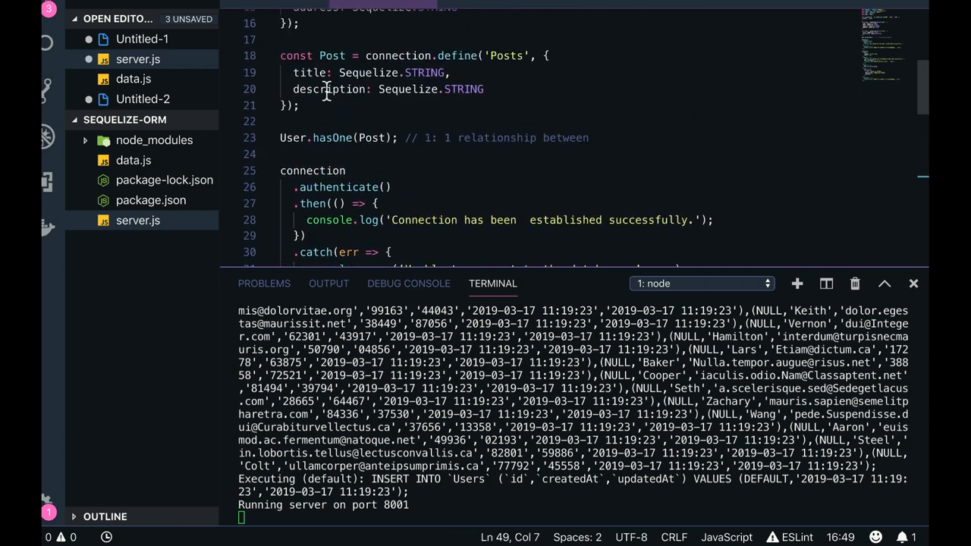
pyautogui.doubleClick(331, 55)
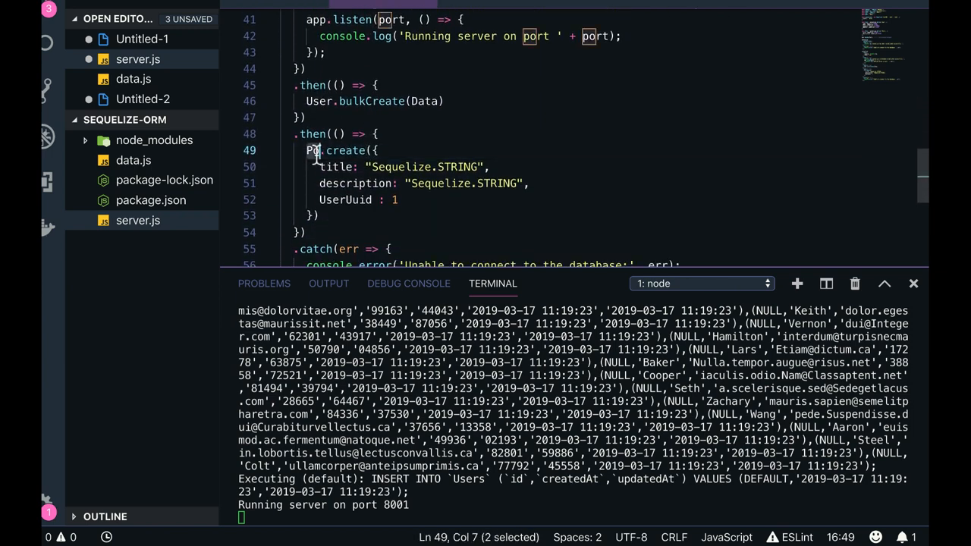
pyautogui.write('sts;')
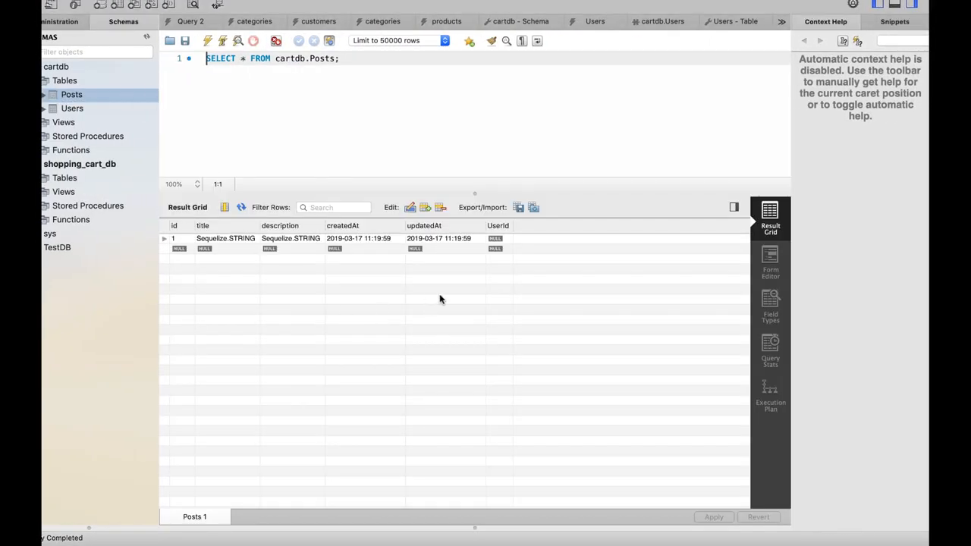
pyautogui.moveTo(298, 250)
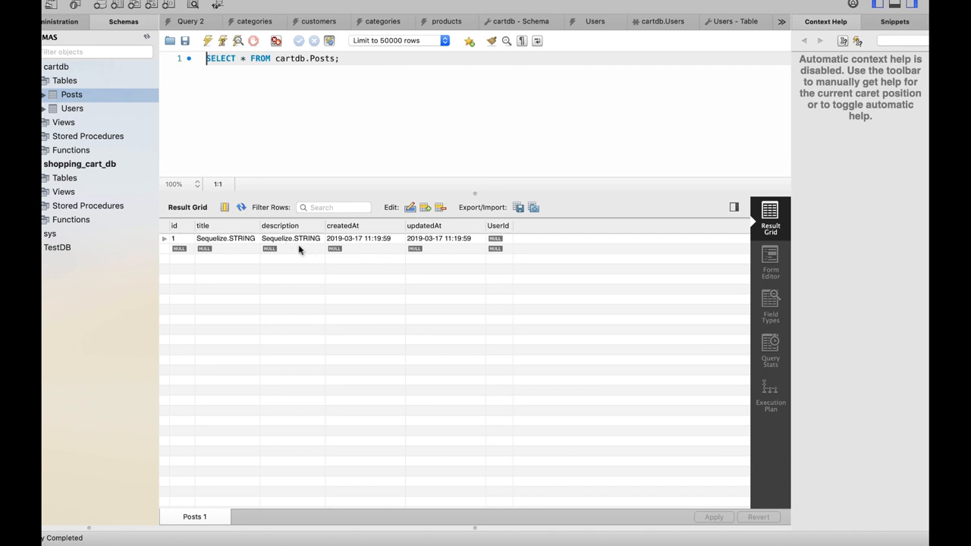
pyautogui.moveTo(515, 256)
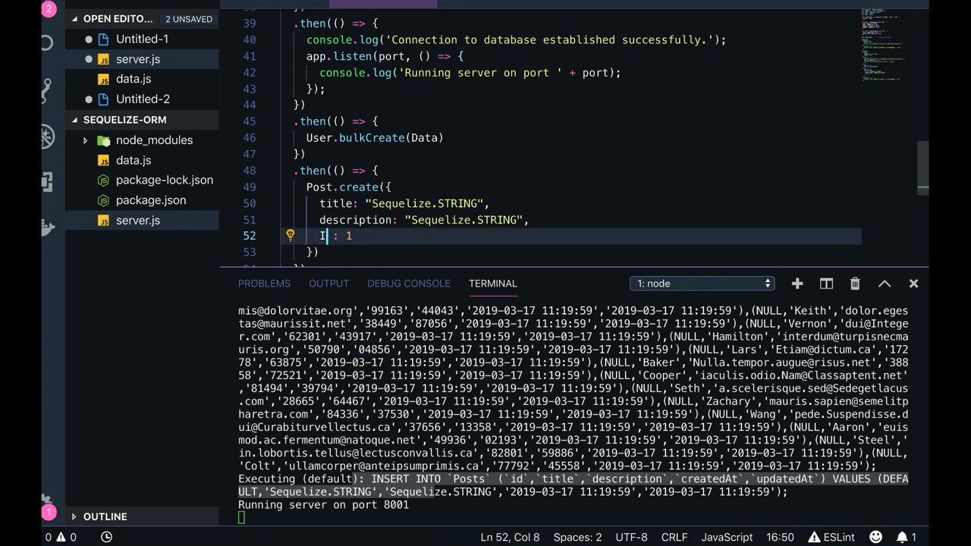
# - Rename the UserUuid key to UserID: 1 in Post.create and save to rerun the server
pyautogui.write('serID')
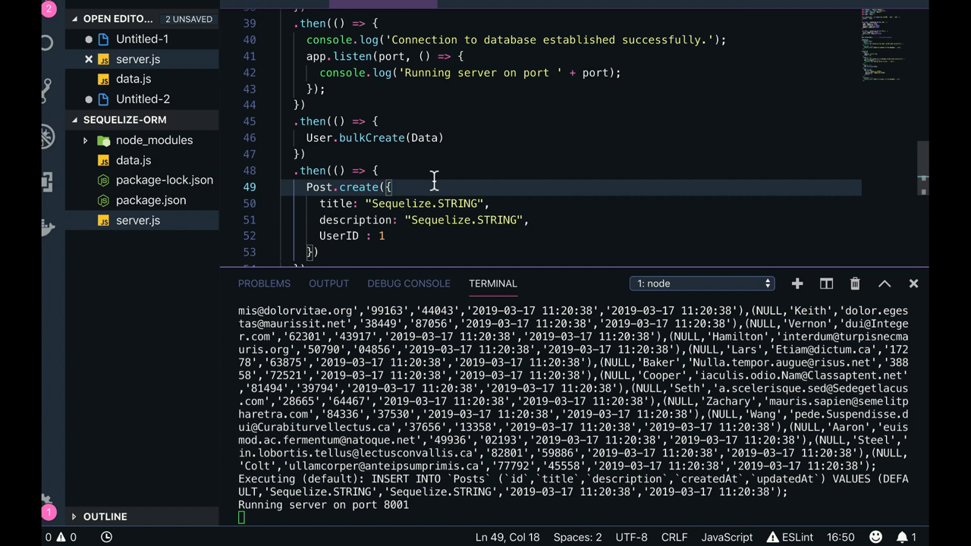
pyautogui.moveTo(373, 161)
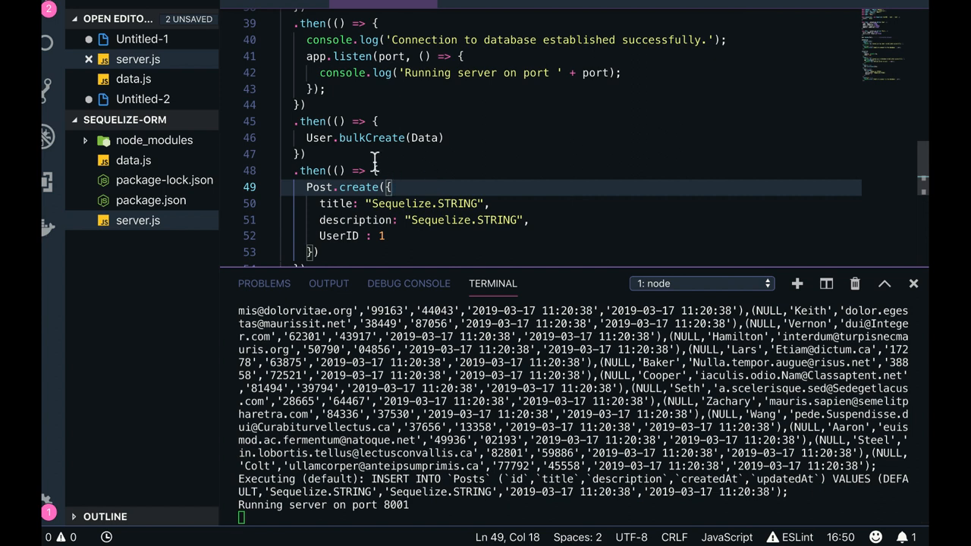